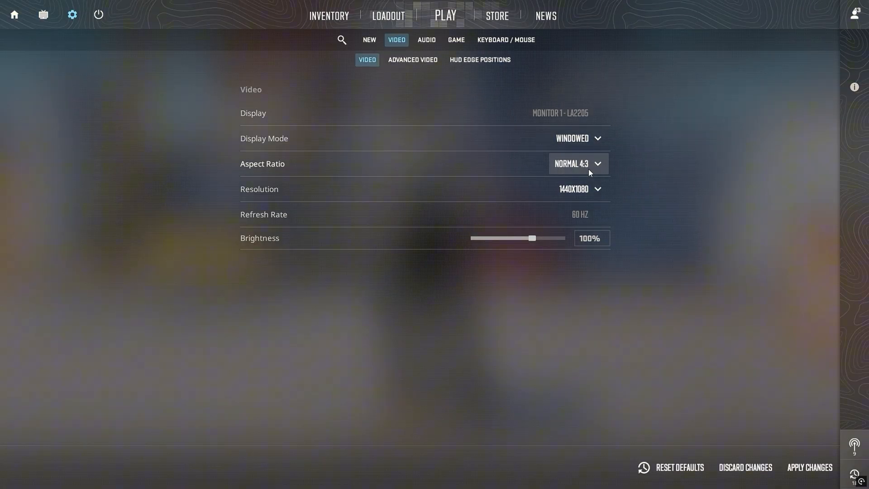
mouse_move(304, 177)
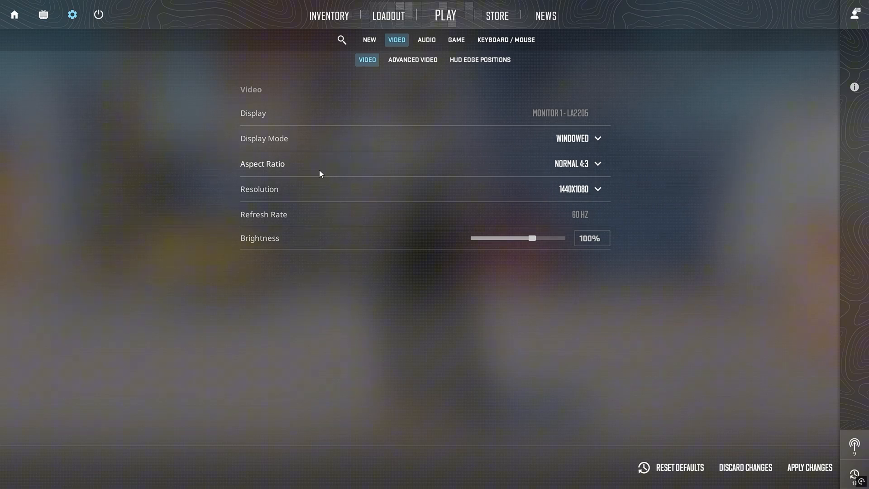
mouse_move(414, 170)
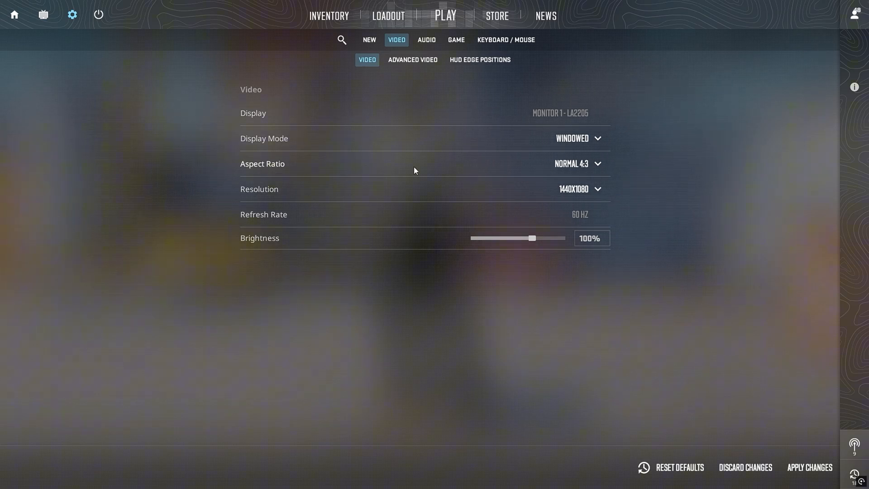
Expand the Aspect Ratio list showing Normal 4:3, Widescreen 16:9 and 16:10
left_click(577, 164)
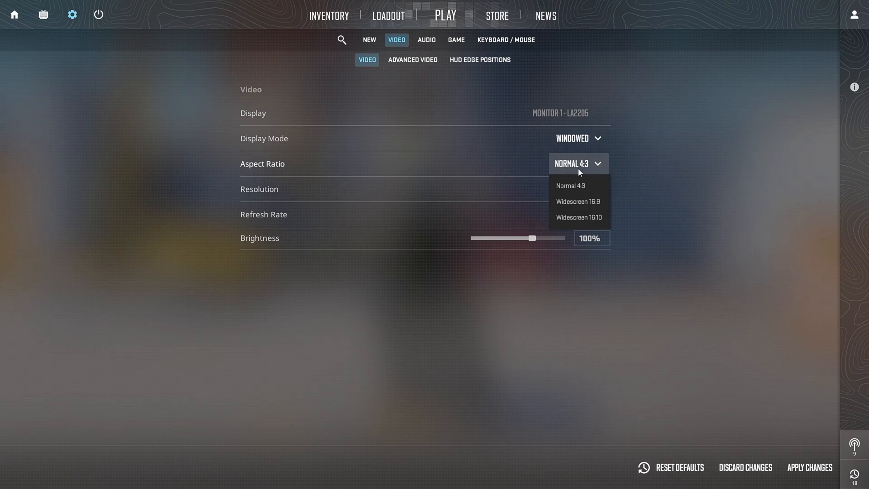
mouse_move(590, 191)
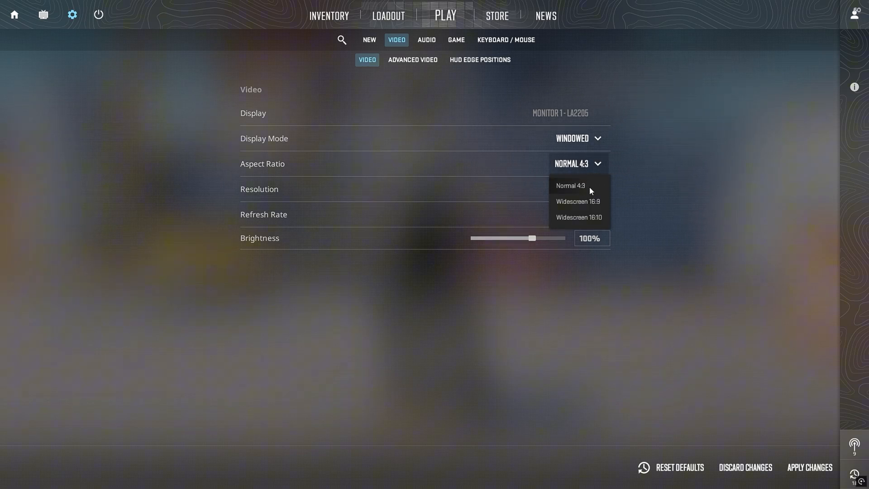
mouse_move(578, 189)
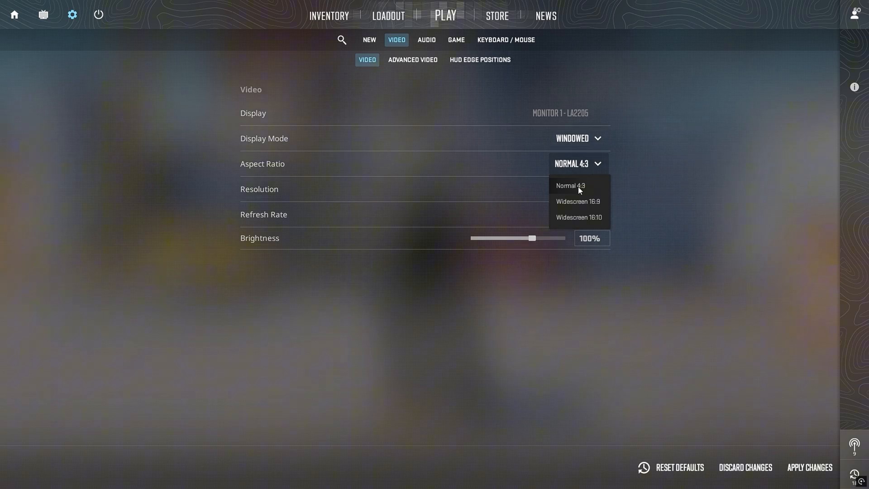
mouse_move(592, 191)
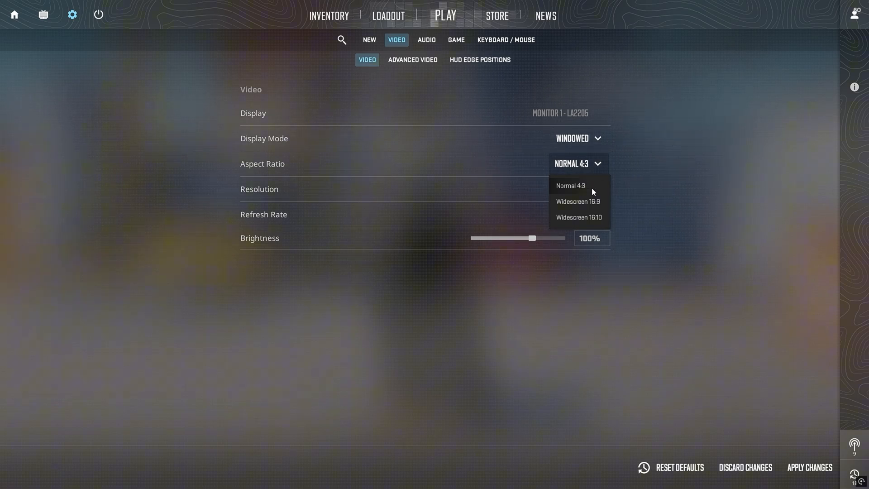
mouse_move(575, 191)
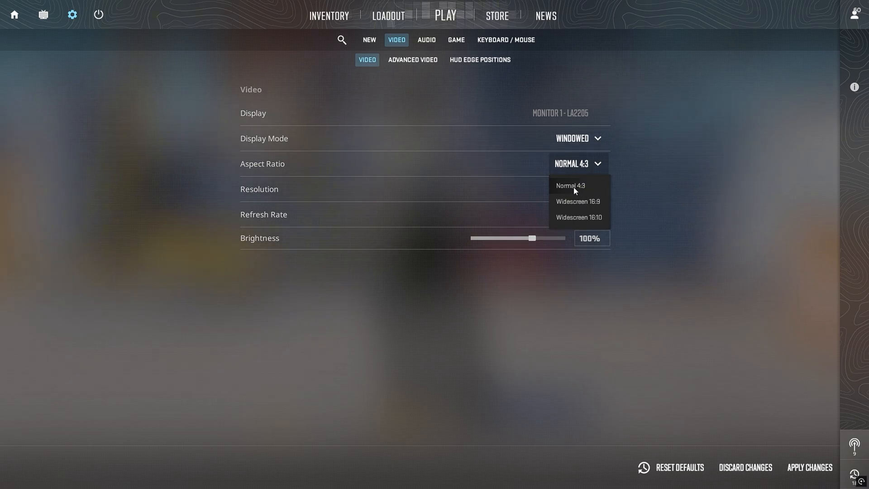
mouse_move(582, 191)
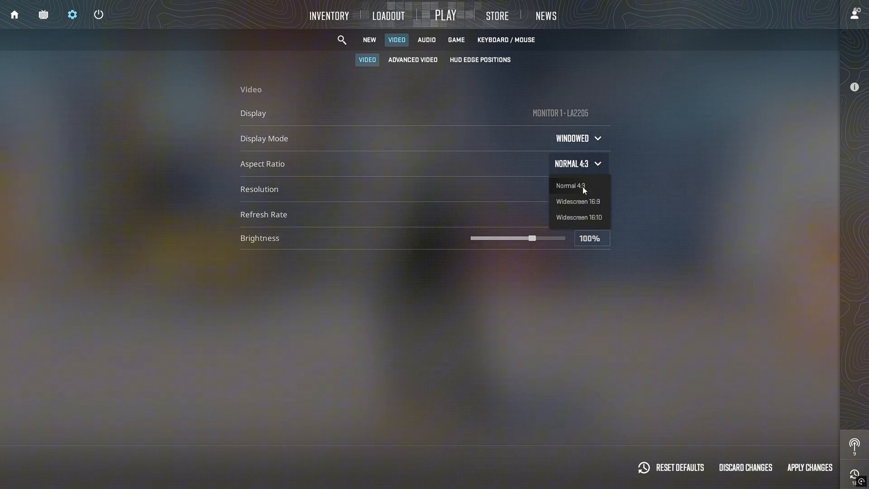
left_click(580, 189)
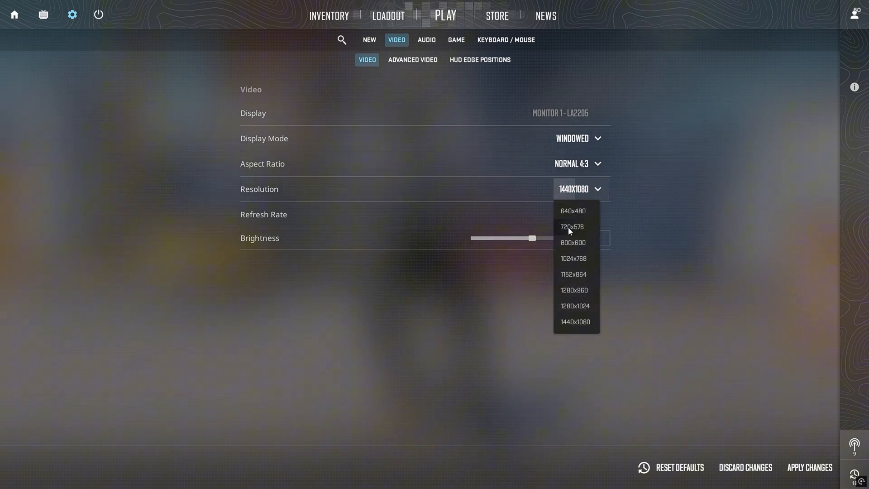
mouse_move(576, 293)
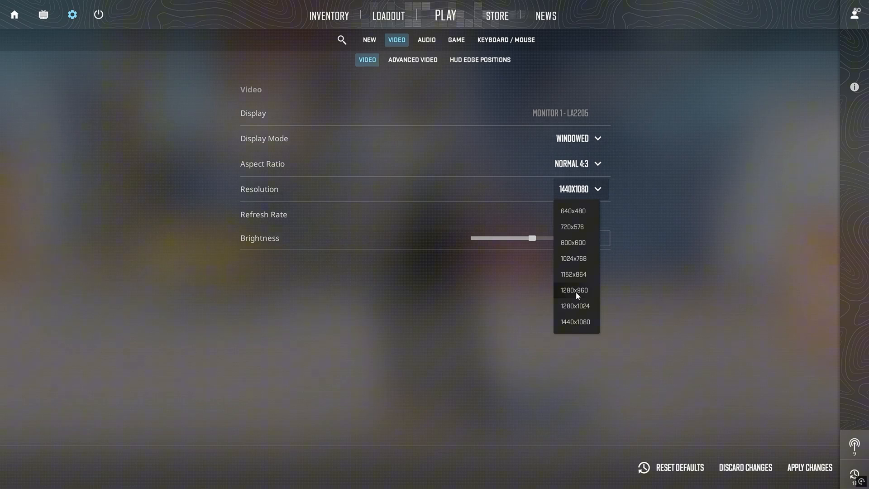
left_click(574, 321)
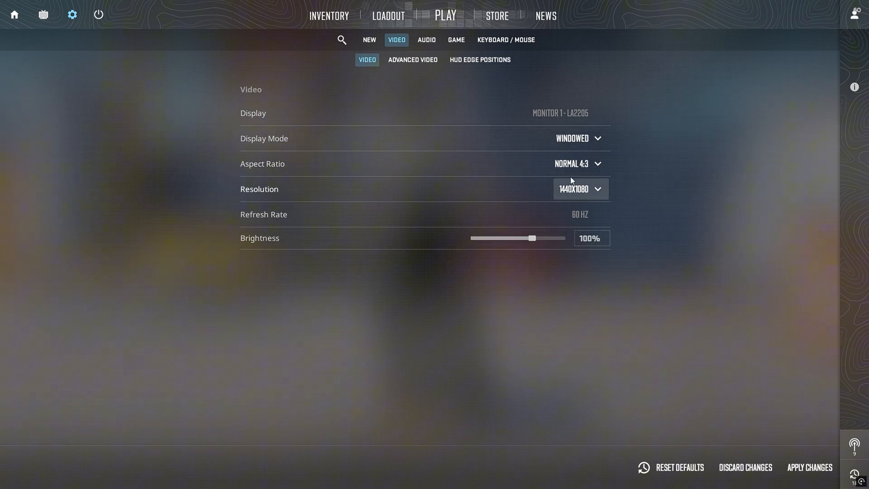
mouse_move(540, 190)
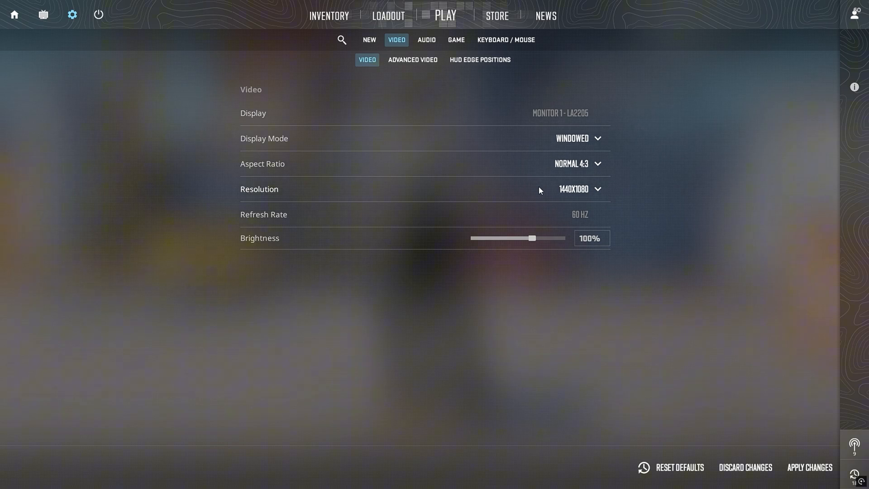
left_click(596, 189)
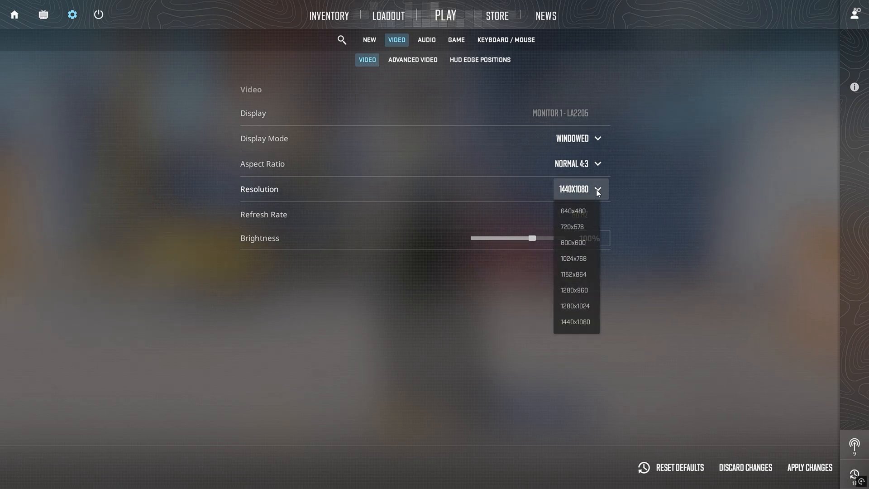
mouse_move(589, 277)
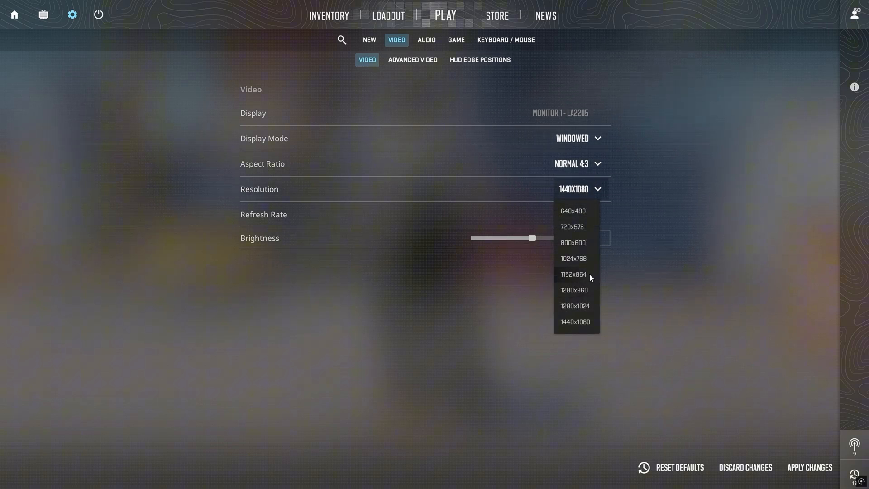
mouse_move(580, 292)
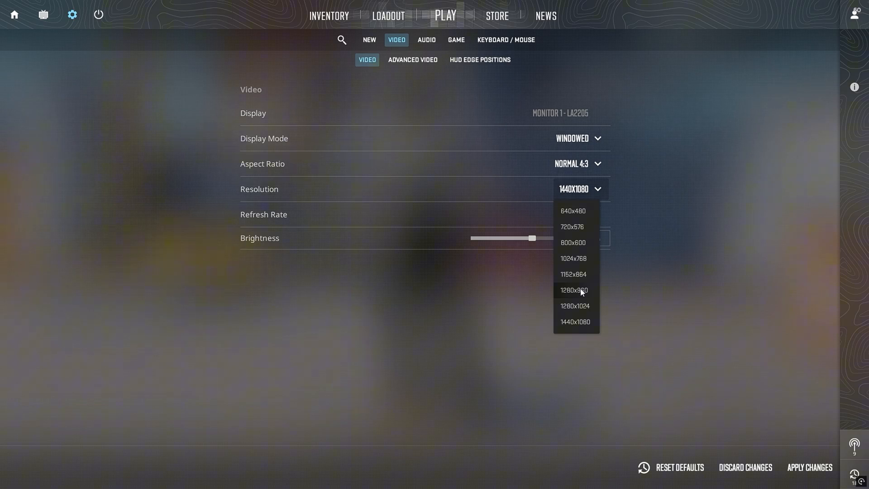
mouse_move(579, 292)
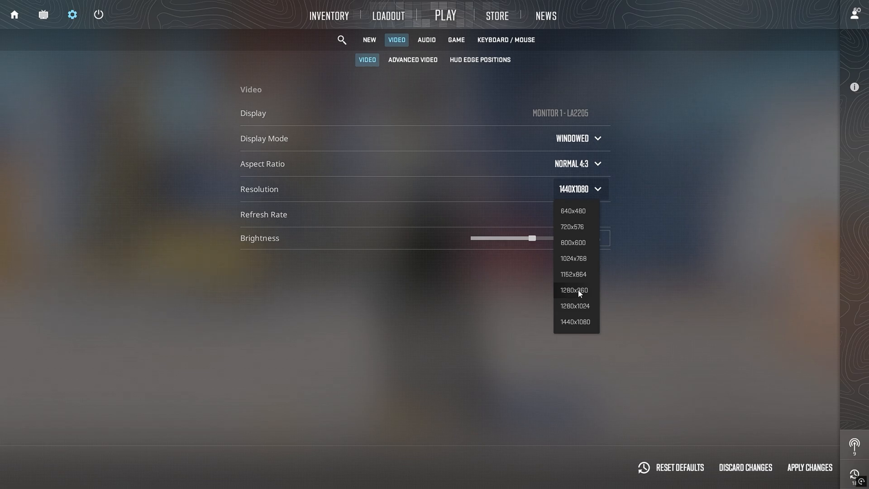
mouse_move(574, 291)
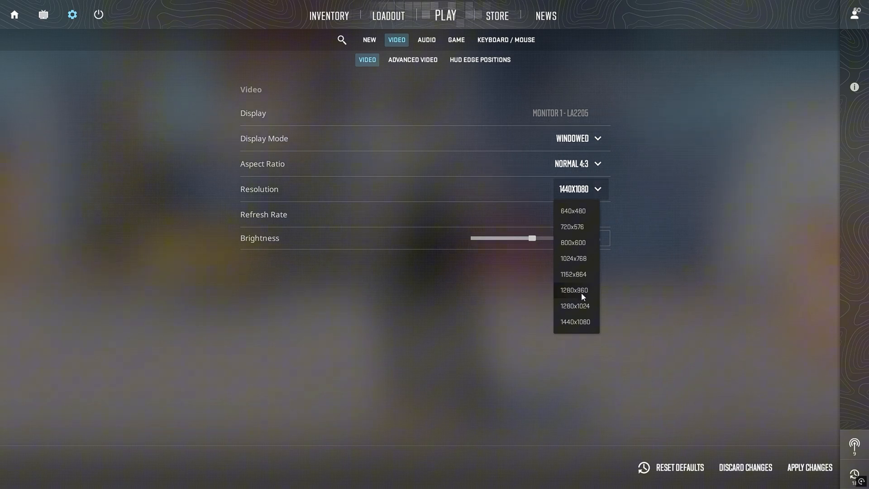
mouse_move(576, 292)
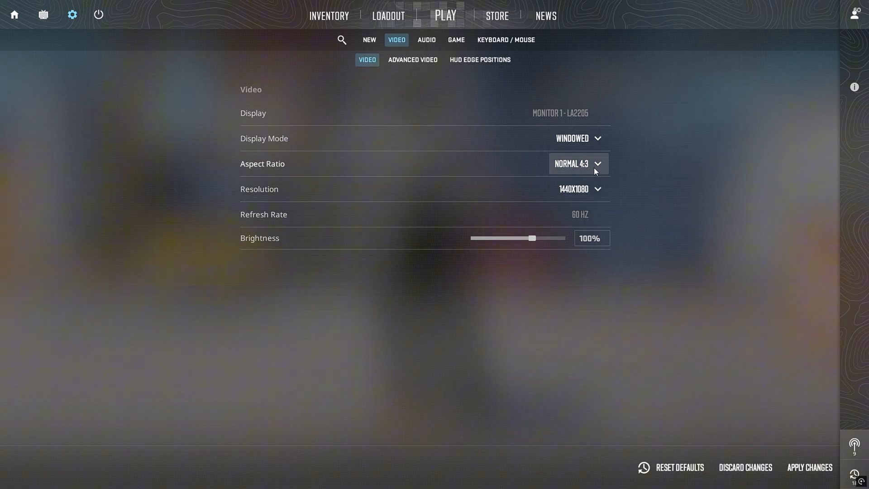
Choose Widescreen 16:9, letting resolution switch to 1920x1080 windowed
left_click(577, 163)
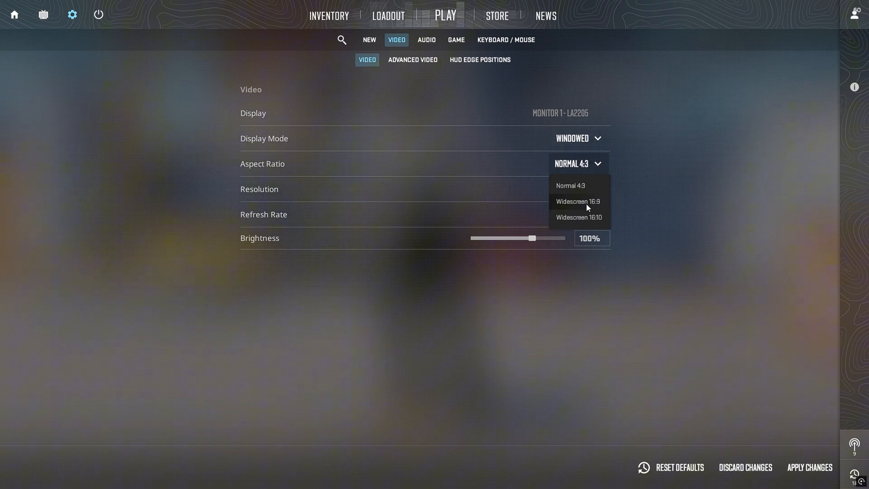
mouse_move(581, 193)
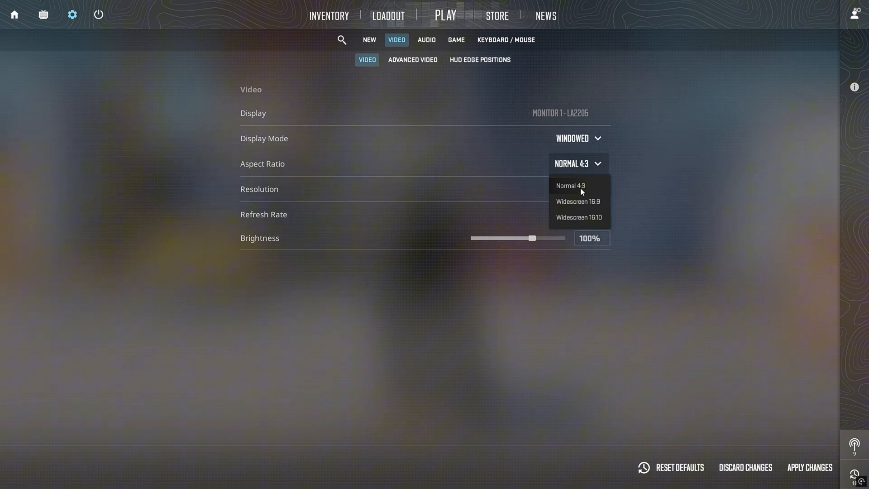
mouse_move(506, 168)
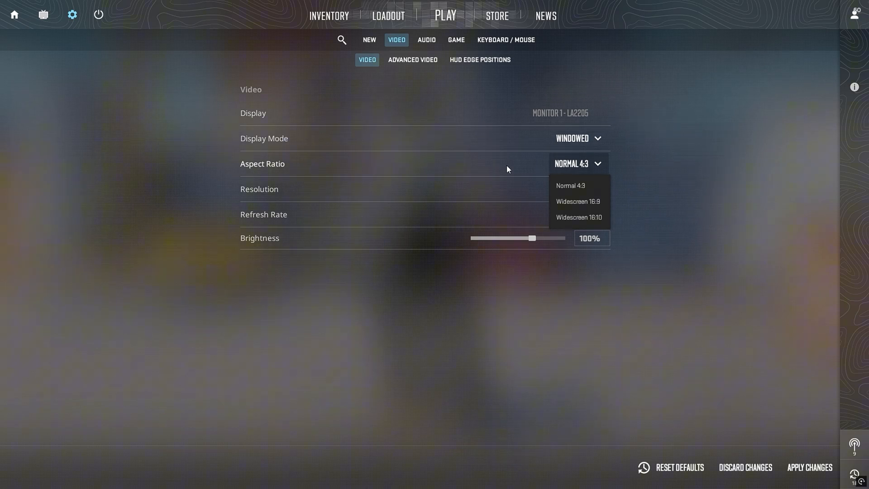
mouse_move(572, 209)
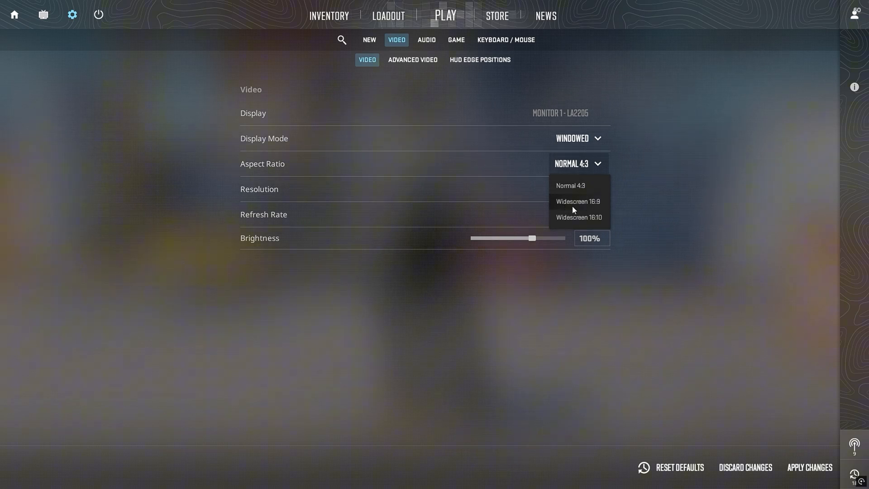
left_click(577, 201)
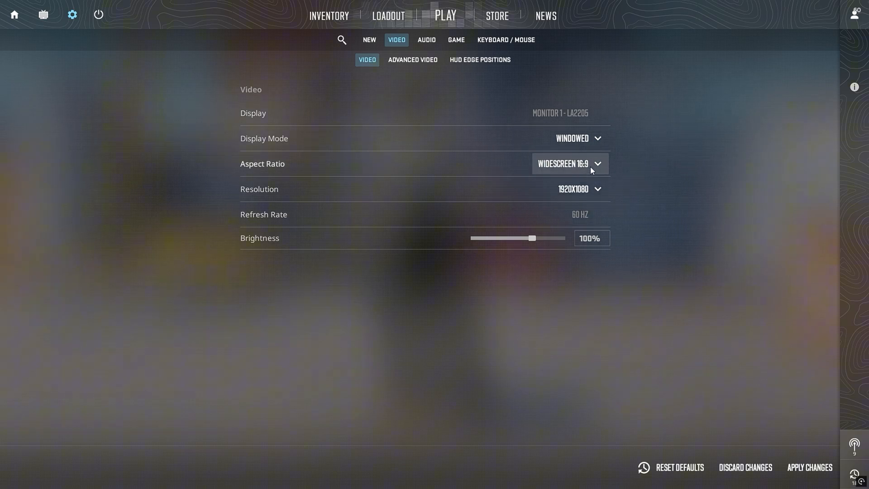
Switch to Advanced Video showing Boost Player Contrast on and V-Sync disabled
left_click(412, 60)
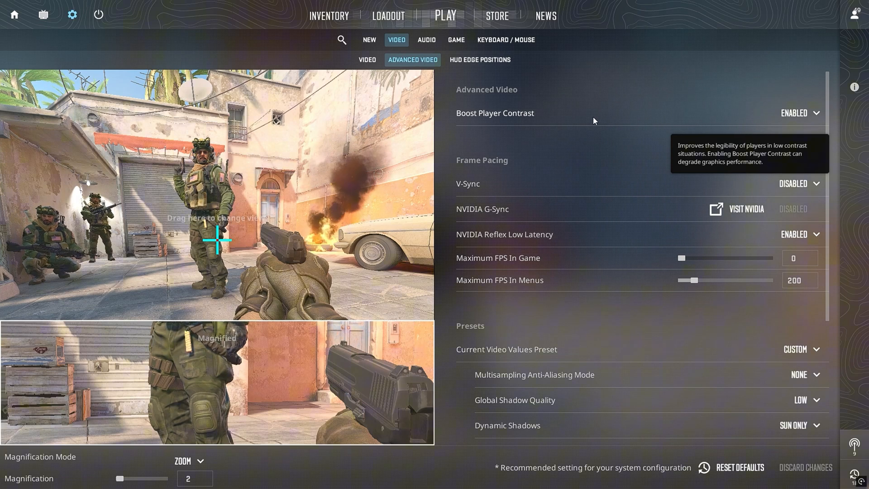
mouse_move(608, 122)
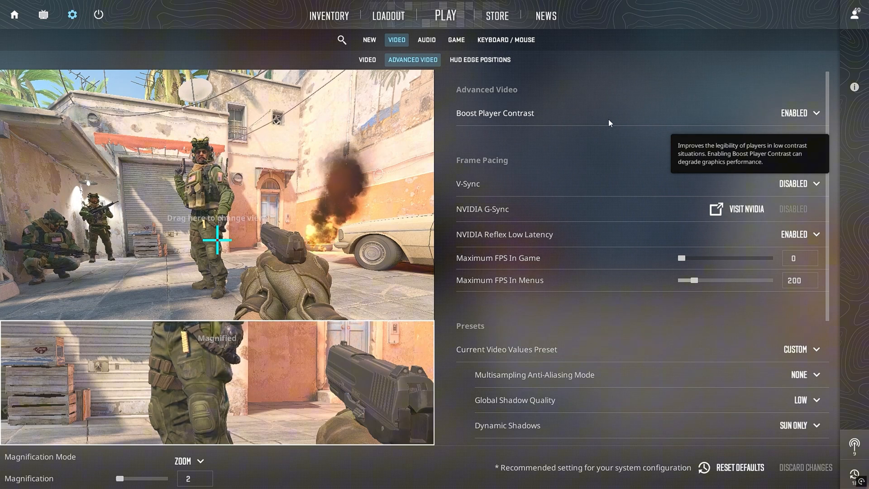
mouse_move(521, 118)
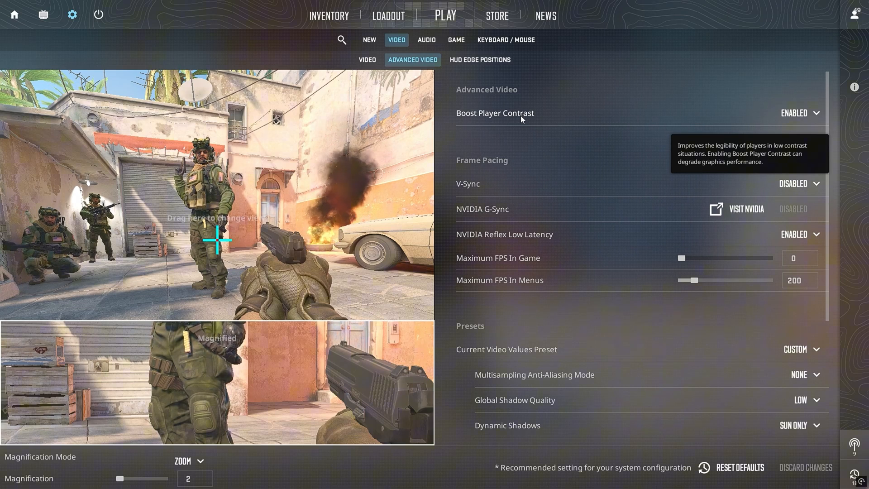
mouse_move(527, 190)
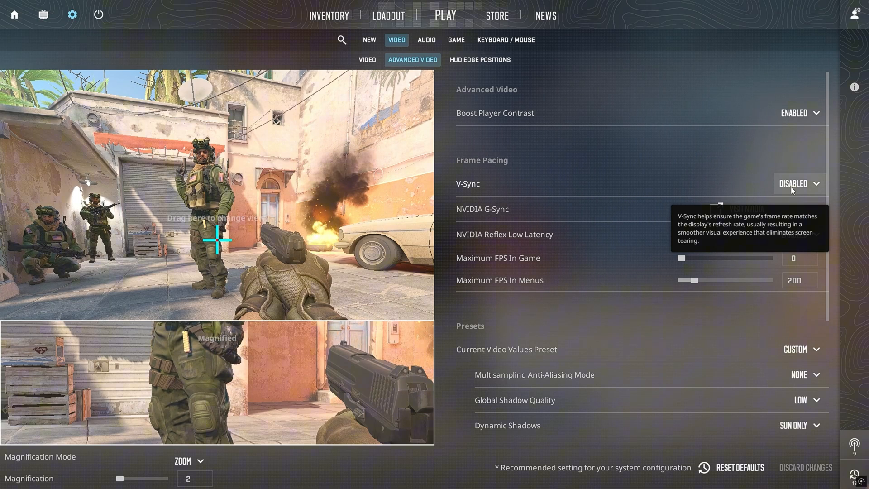
mouse_move(515, 127)
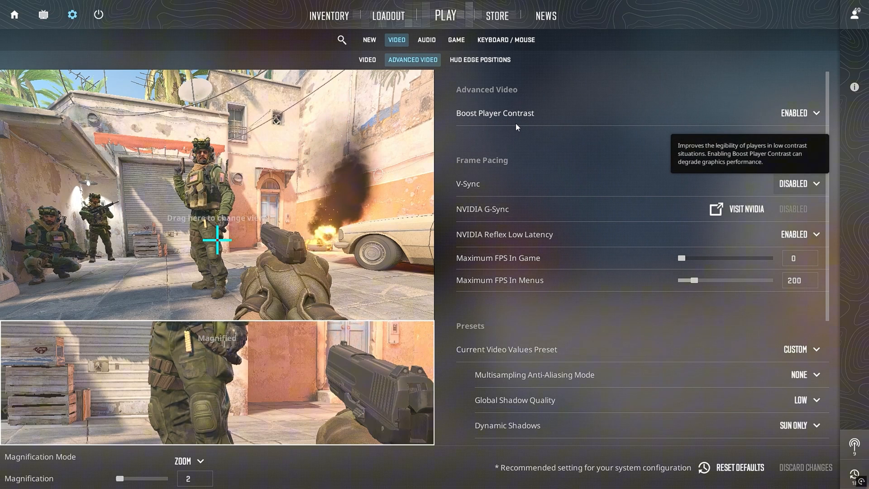
mouse_move(757, 130)
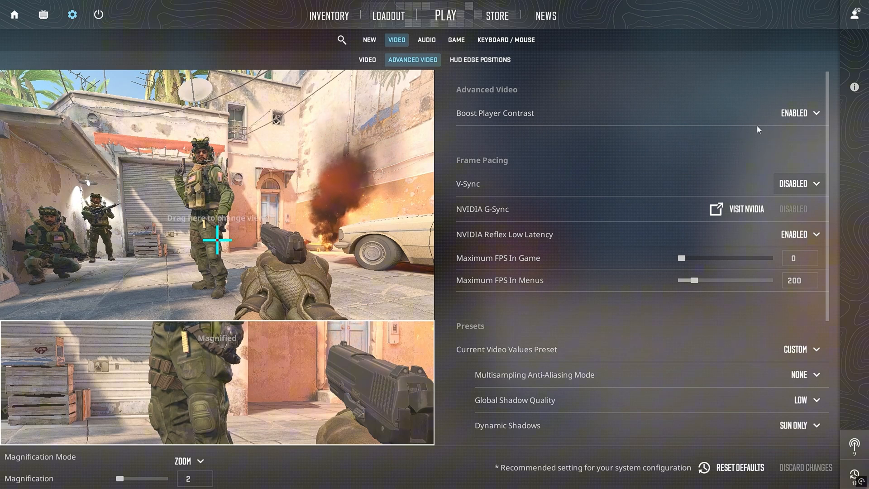
left_click(798, 113)
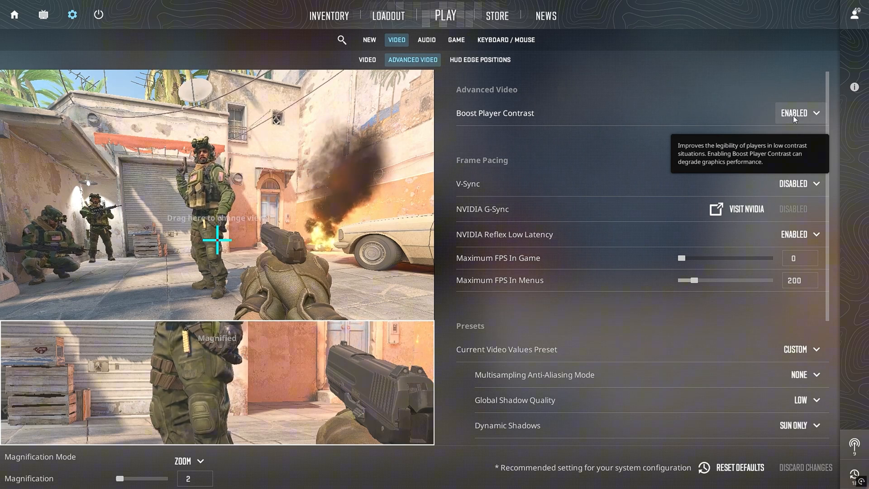
mouse_move(653, 199)
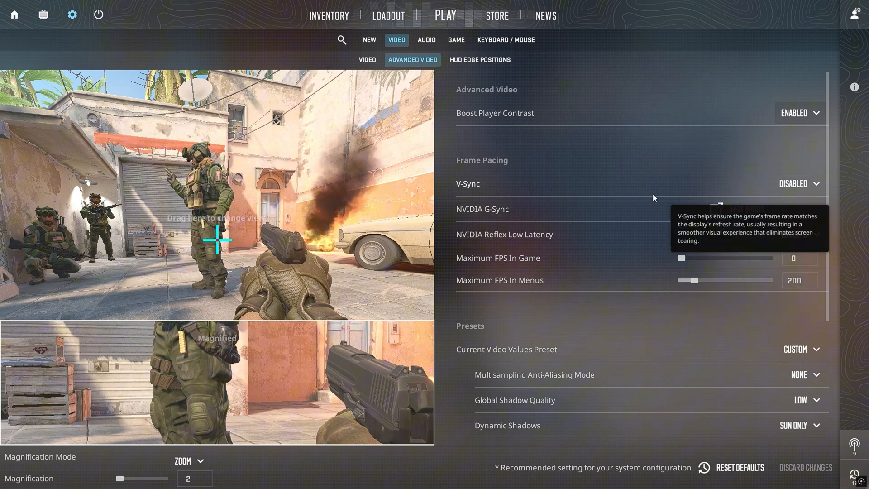
Expand the Multisampling Anti-Aliasing Mode list (None, CMAA2, 2x, 4x, 8x MSAA)
scroll("down", 3)
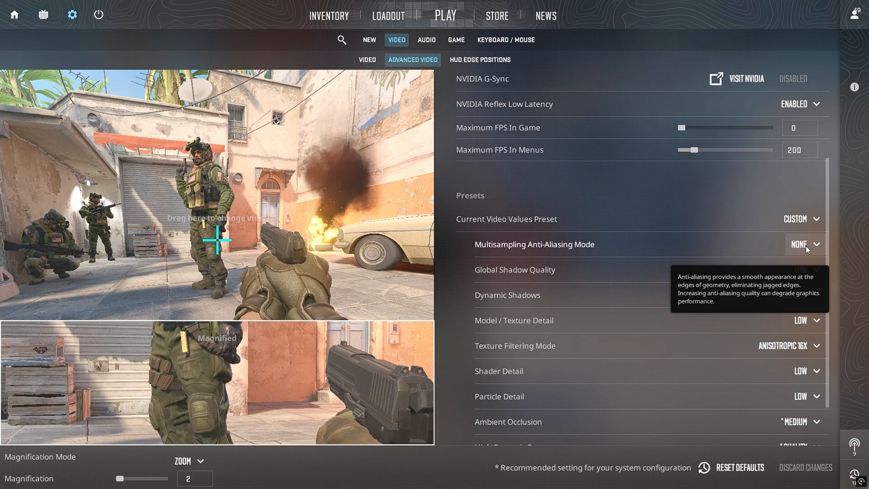
left_click(801, 244)
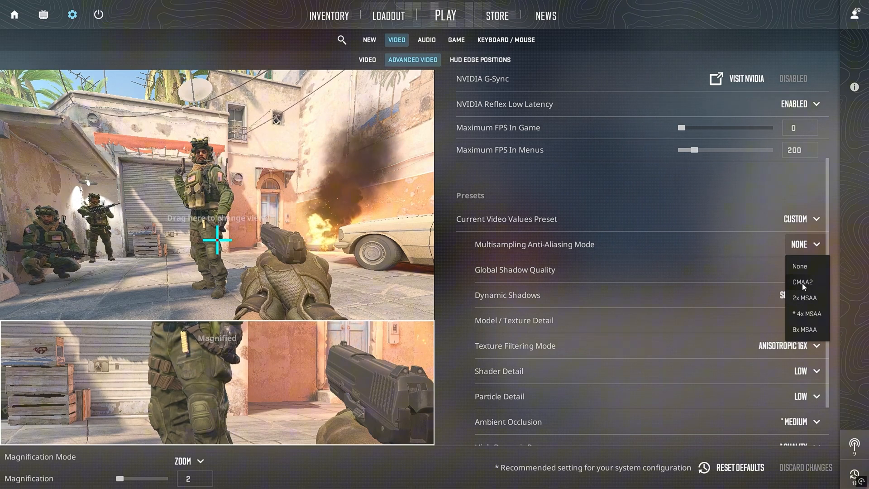
mouse_move(804, 288)
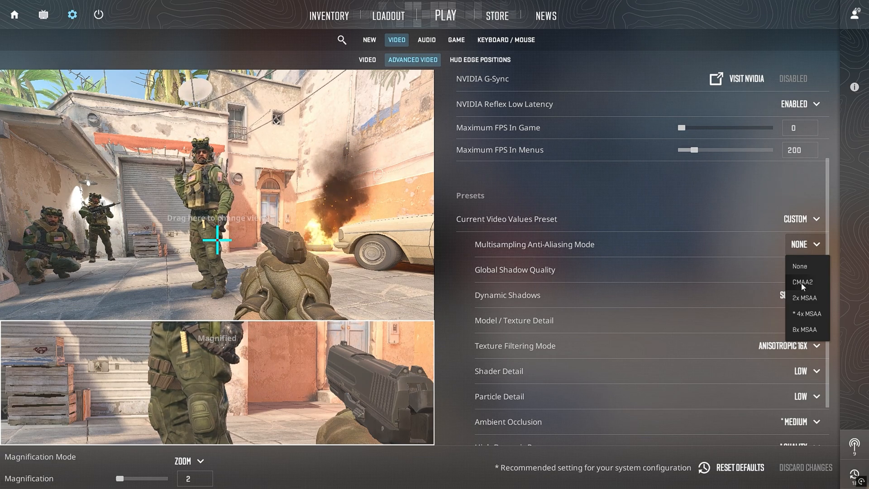
Keep MSAA at None and set Global Shadow Quality to Low
left_click(799, 266)
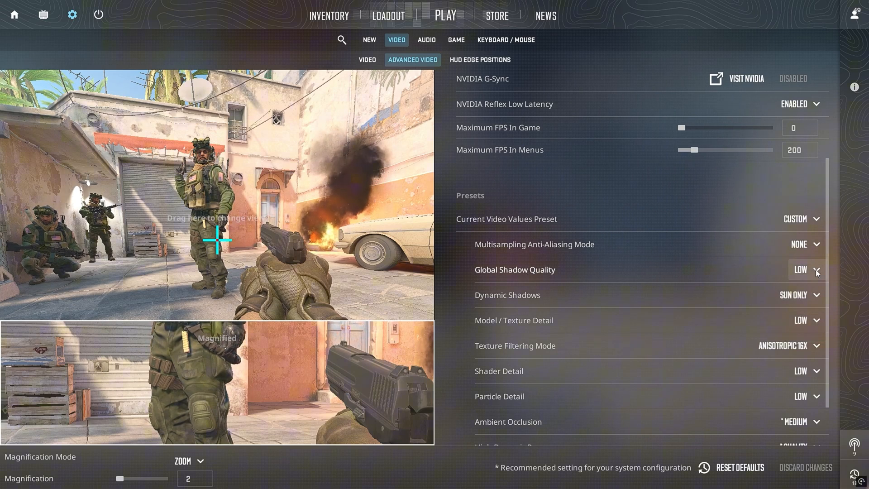
left_click(805, 270)
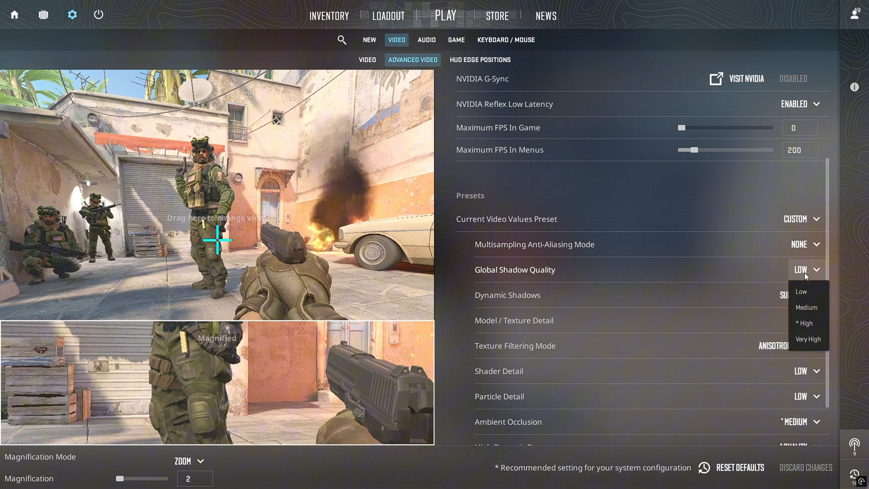
mouse_move(803, 317)
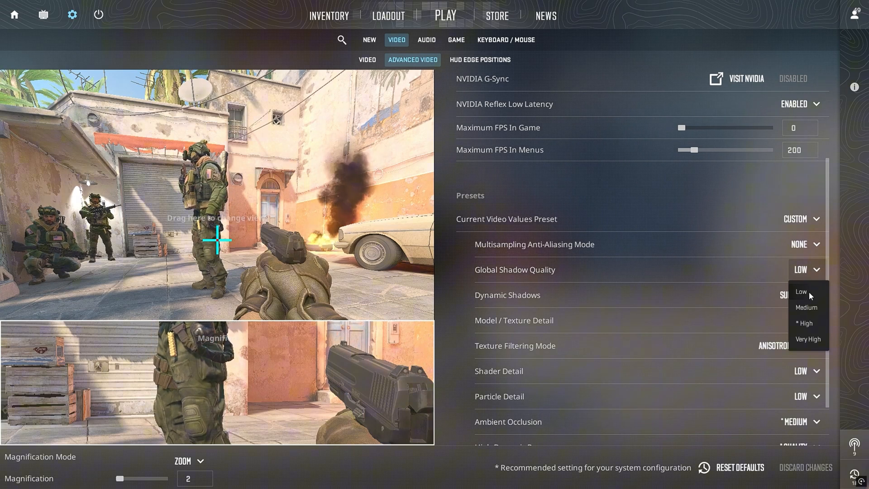
mouse_move(805, 300)
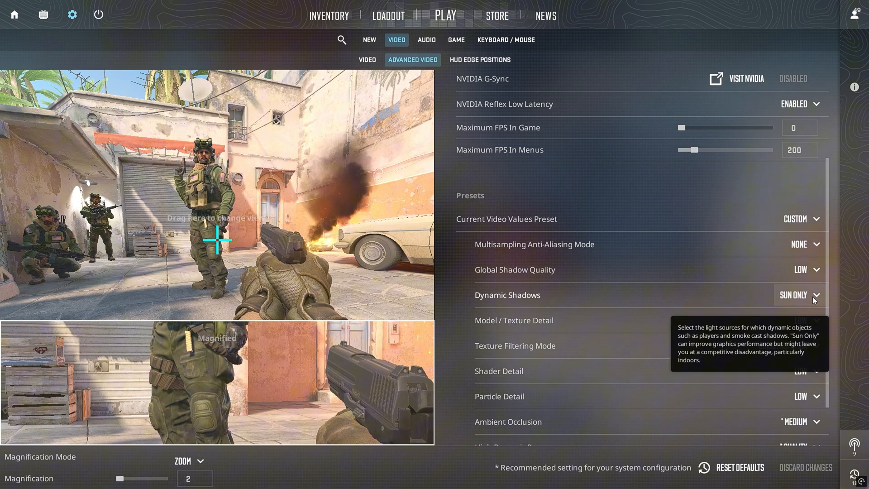
left_click(800, 269)
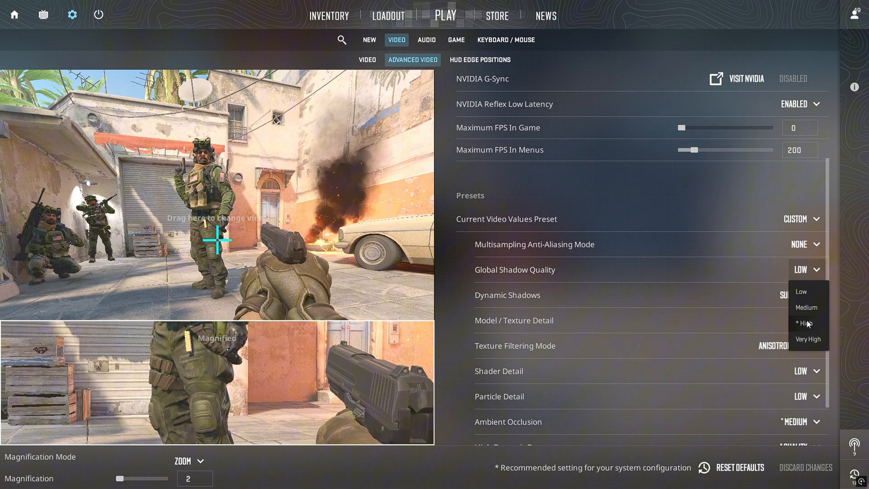
mouse_move(729, 304)
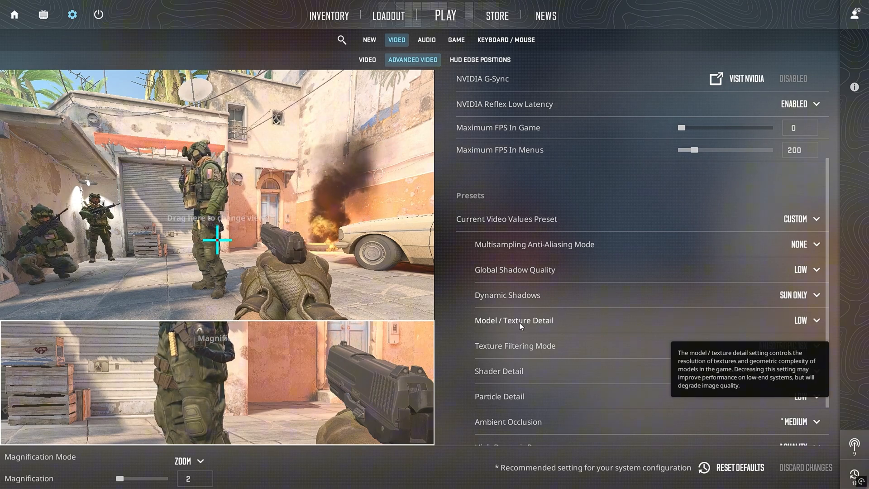
Set Model / Texture Detail to Medium
left_click(800, 319)
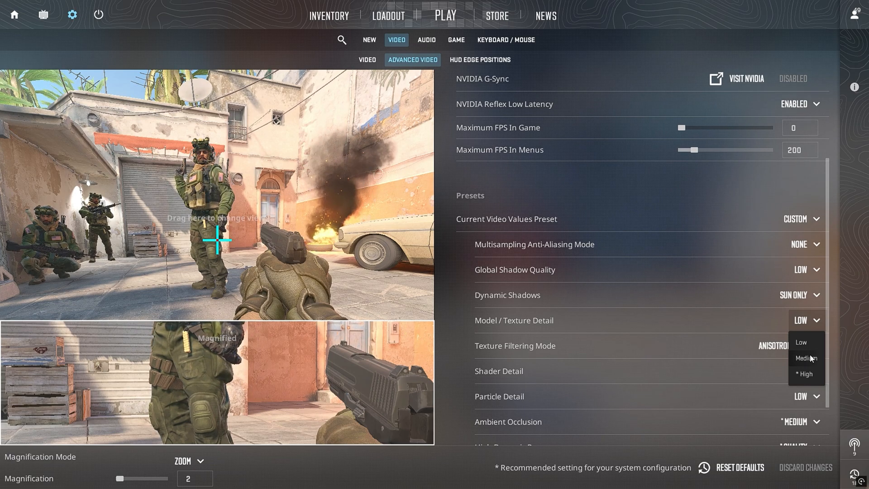
mouse_move(809, 355)
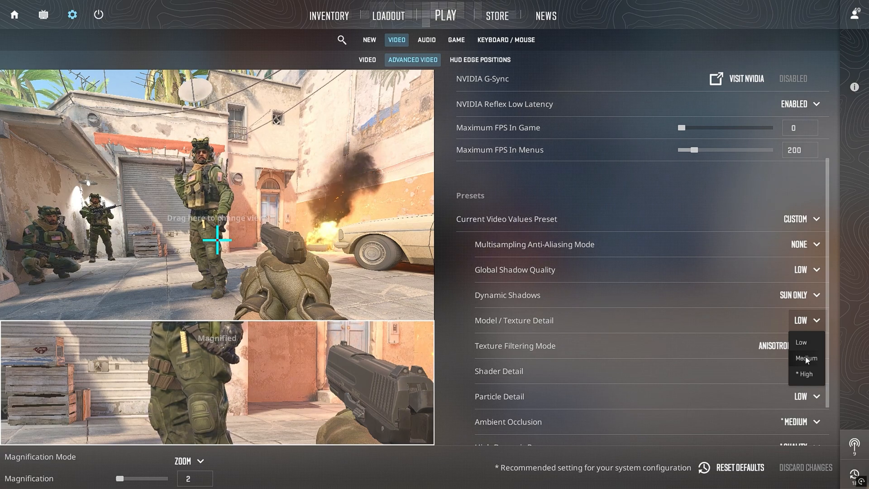
left_click(805, 359)
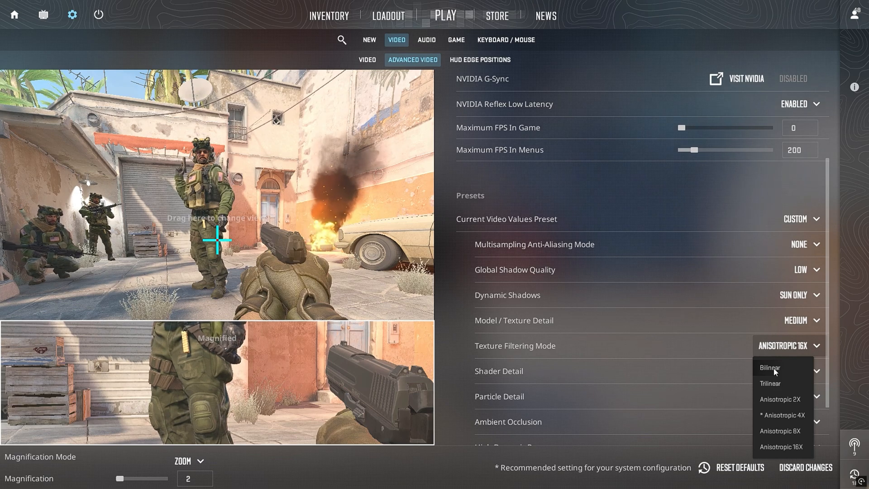
mouse_move(786, 406)
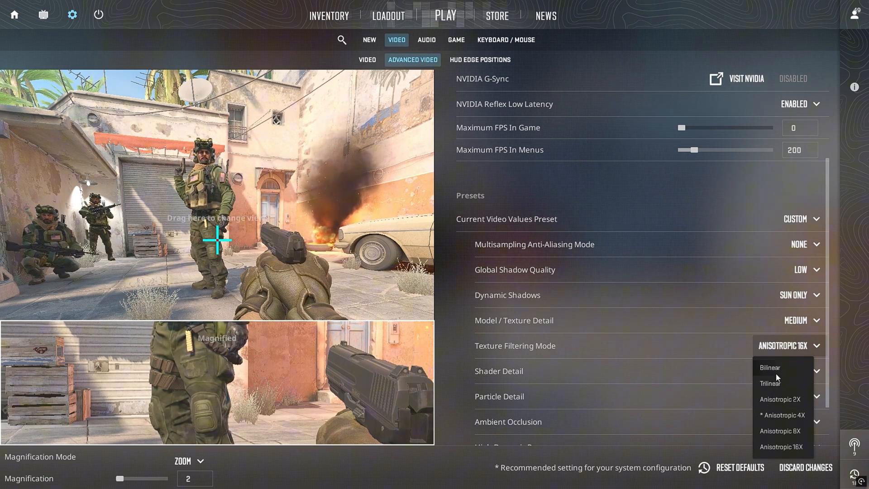
mouse_move(789, 352)
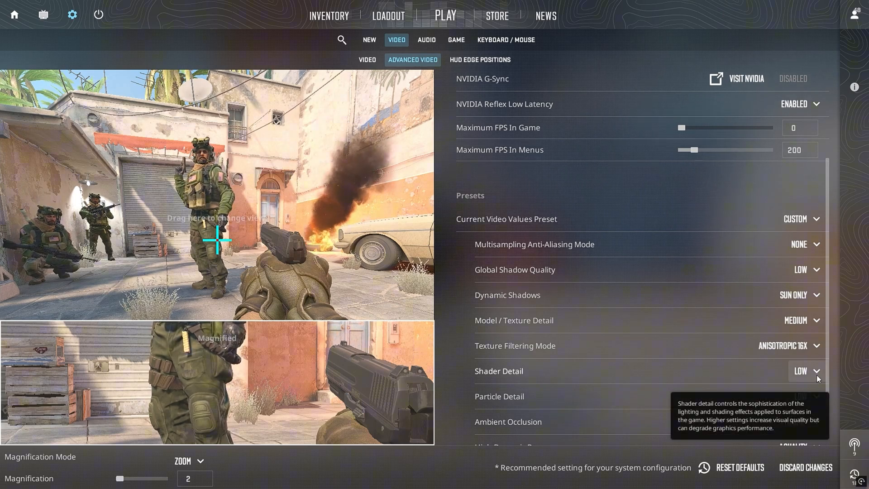
left_click(806, 371)
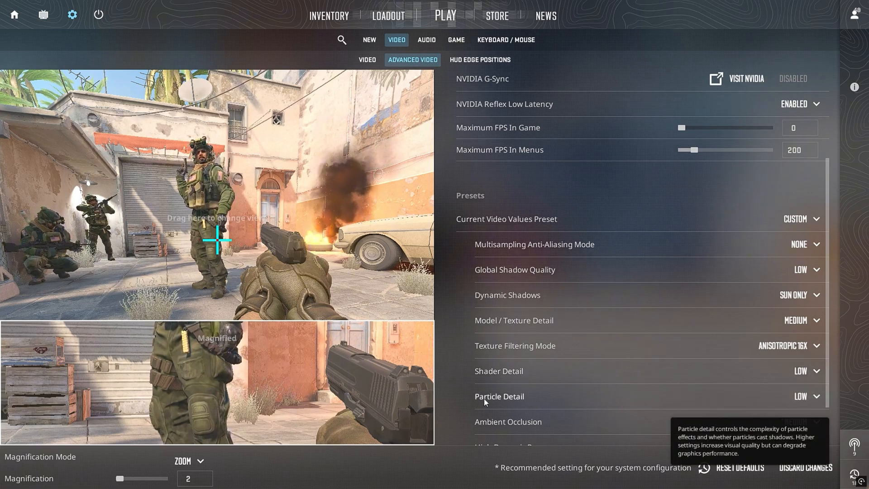
scroll("down", 3)
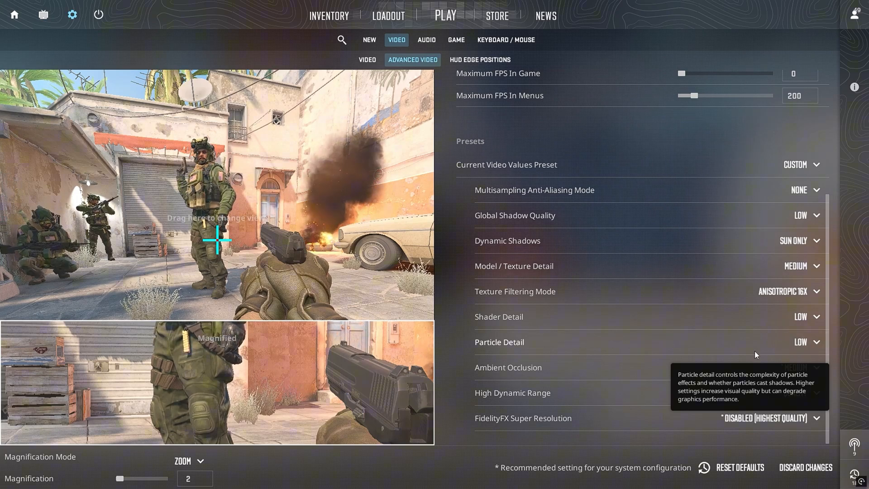
mouse_move(501, 372)
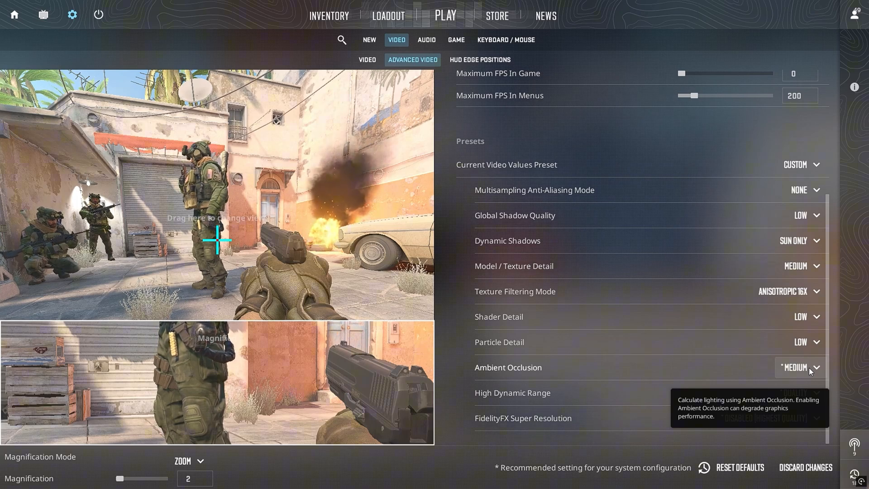
Expand Ambient Occlusion choices (Disabled, Medium, High), keeping Medium
left_click(799, 366)
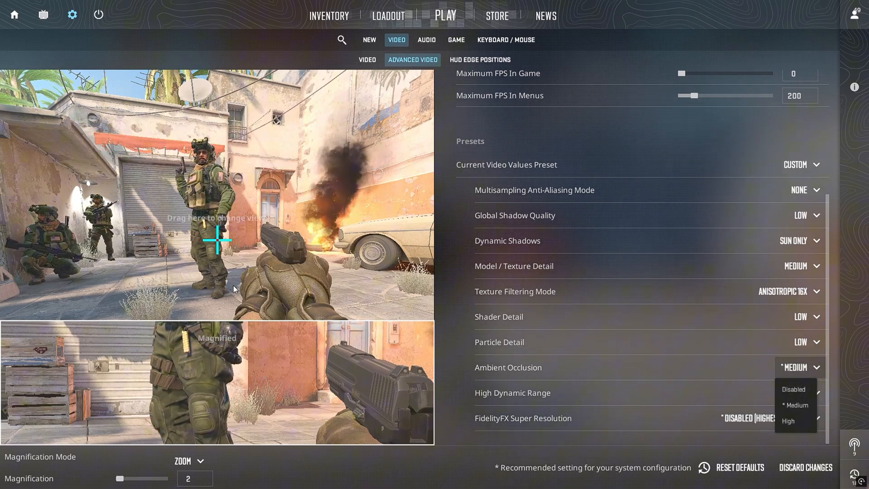
mouse_move(796, 367)
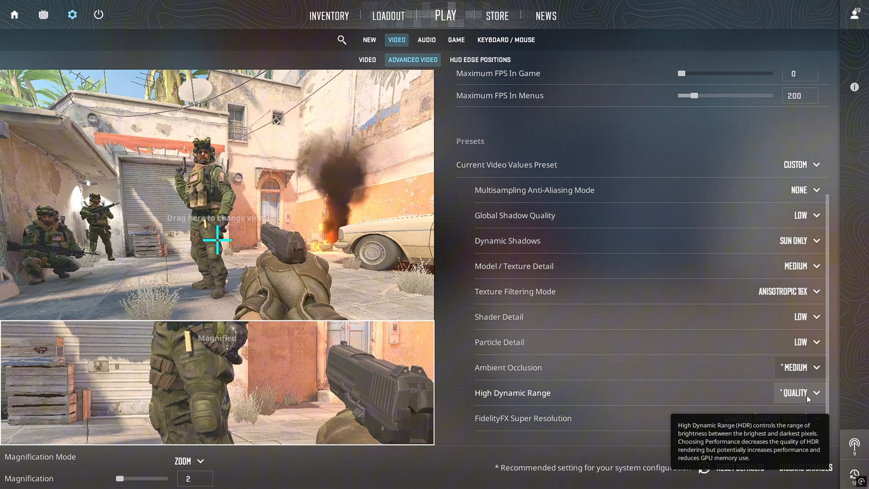
Keep HDR on Quality and show FidelityFX Super Resolution choices, staying Disabled
left_click(799, 392)
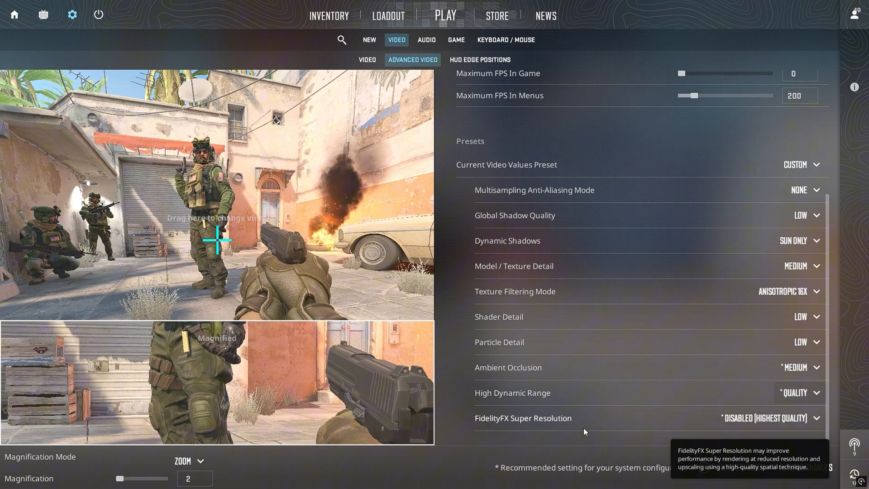
mouse_move(535, 429)
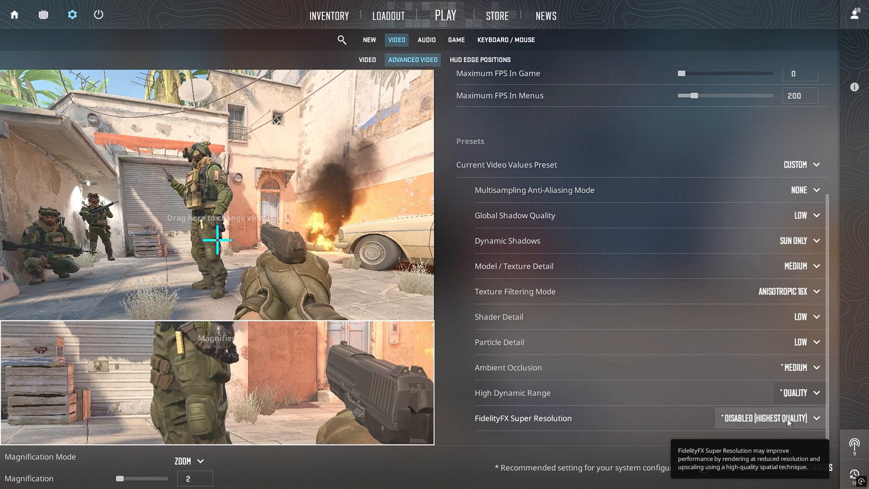
left_click(769, 418)
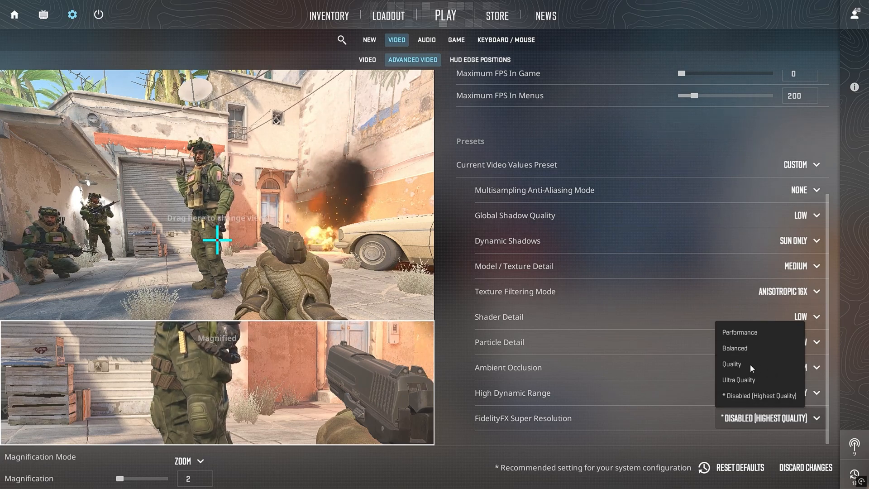
mouse_move(748, 367)
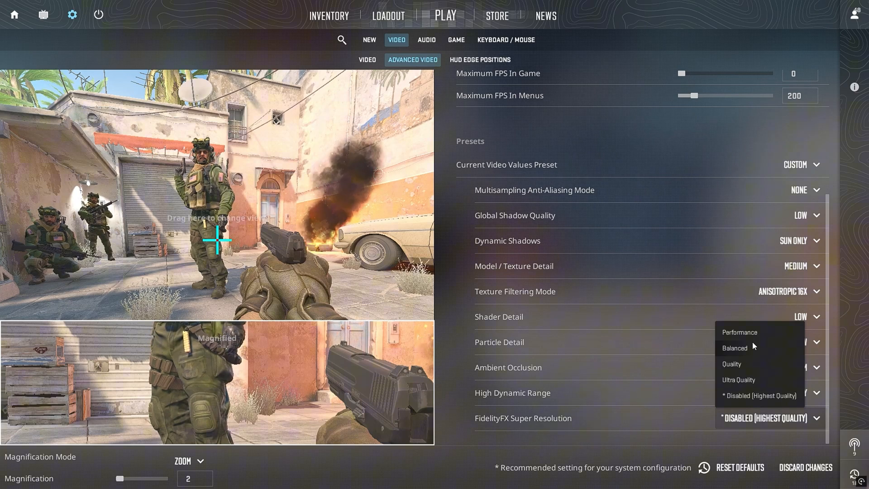
mouse_move(761, 402)
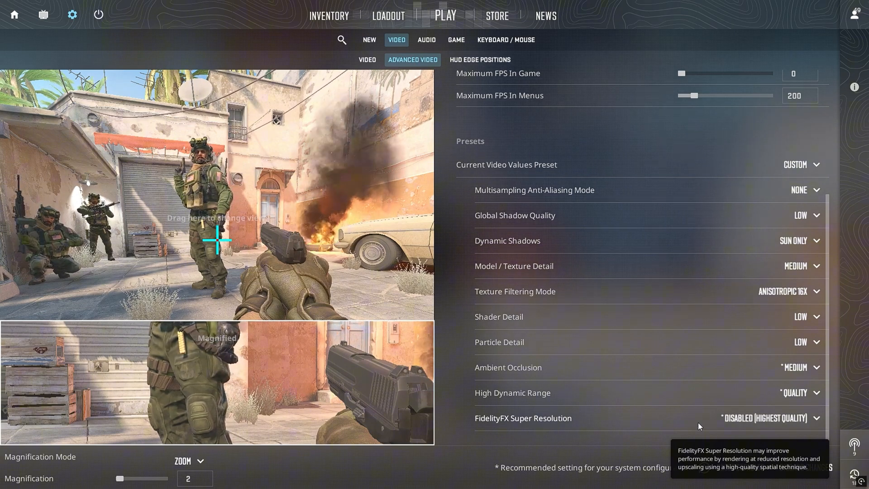
Expand NVIDIA Reflex Low Latency choices, keeping it Enabled
scroll("up", 3)
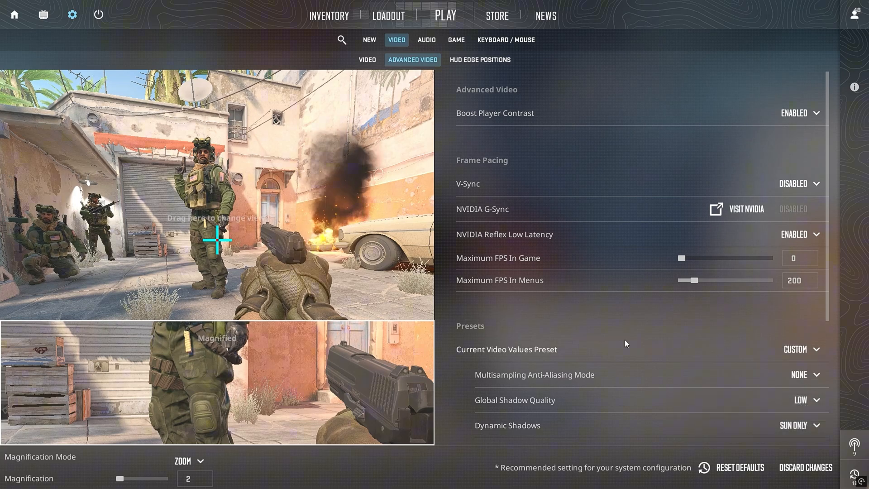
mouse_move(522, 245)
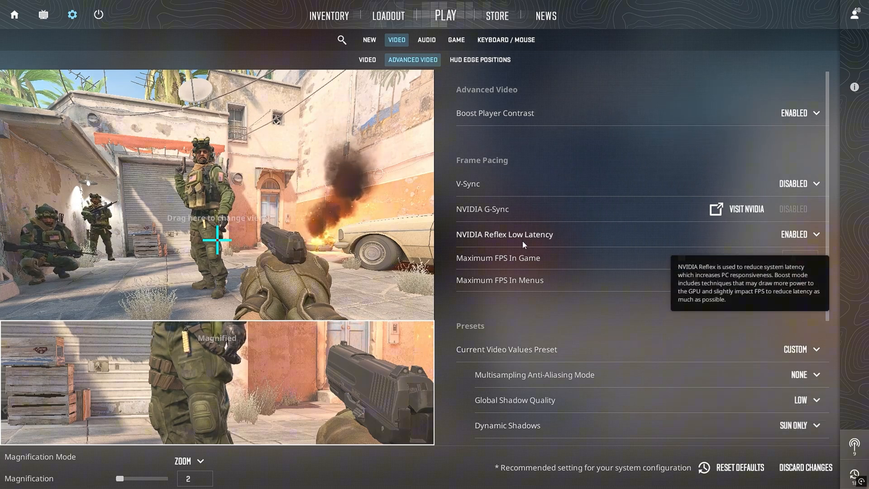
left_click(799, 234)
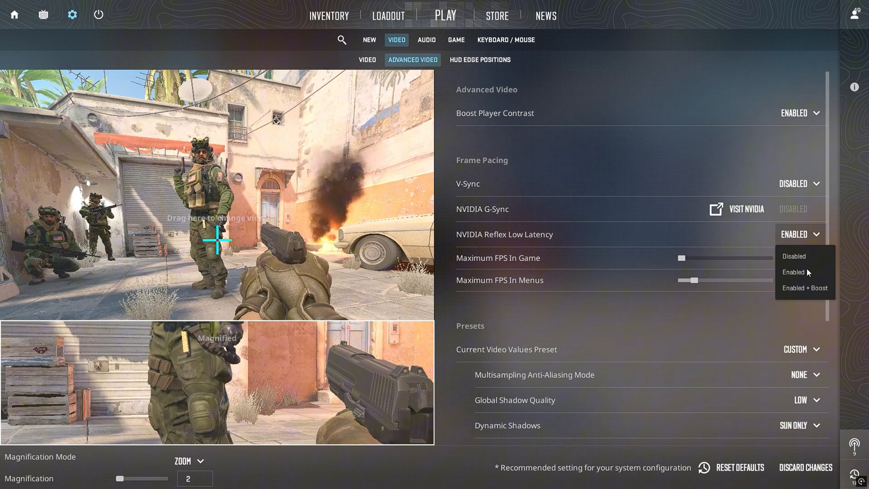
mouse_move(805, 288)
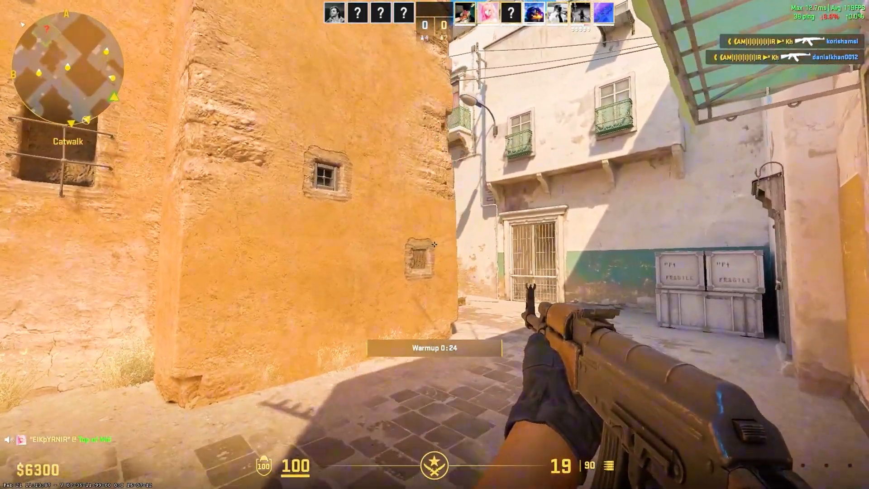
mouse_move(434, 244)
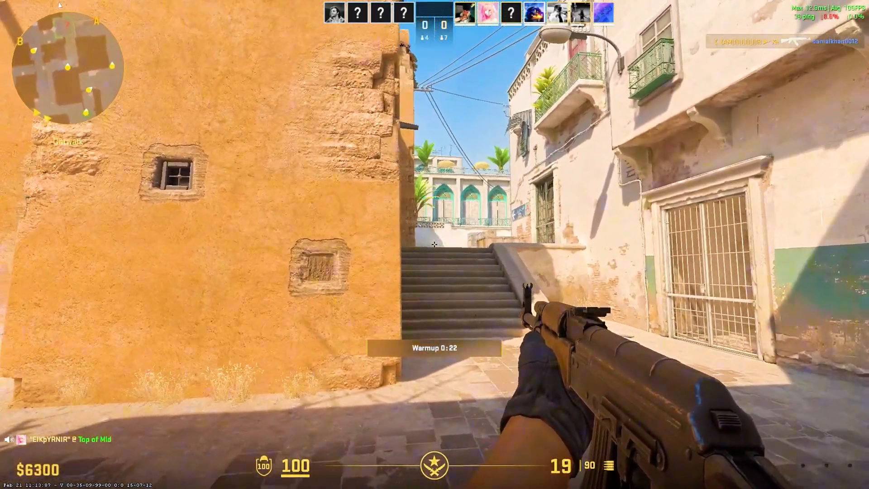